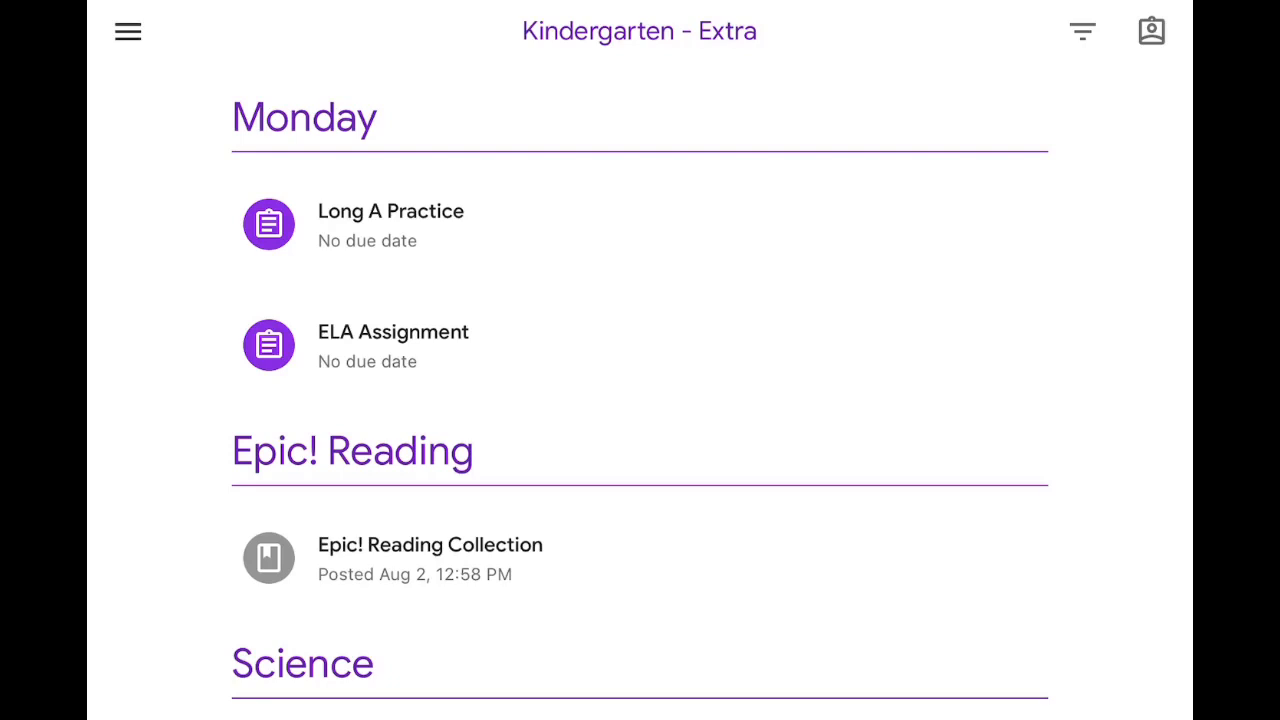
Open the Long A Practice assignment from the class stream, then its Long A worksheet PDF.
click(391, 223)
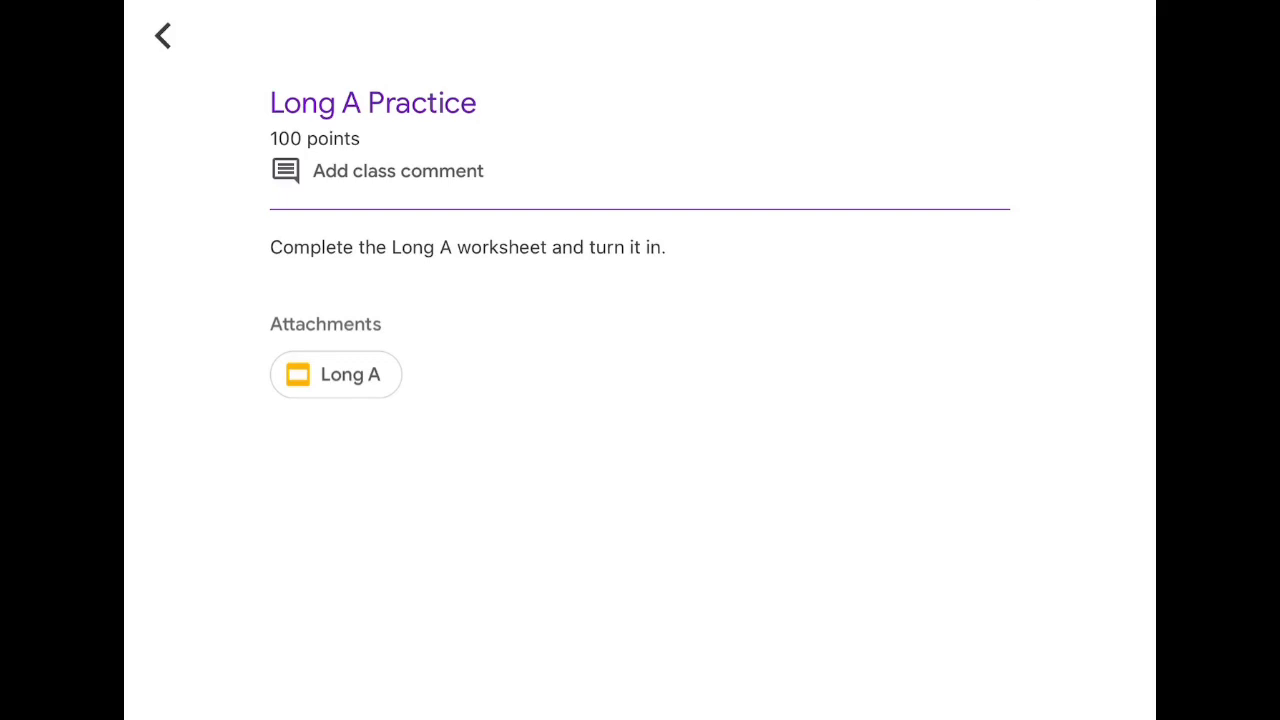
click(336, 374)
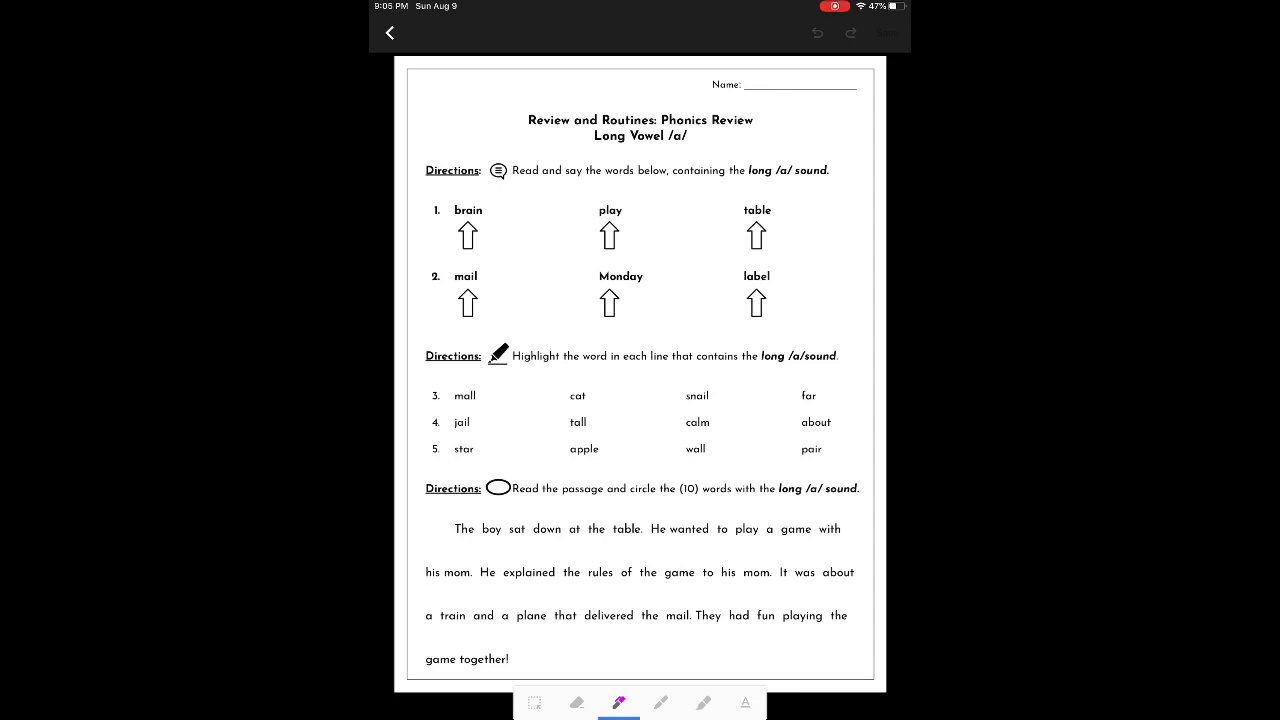
Add a typed text annotation reading 'Name' on the worksheet's name line.
click(660, 703)
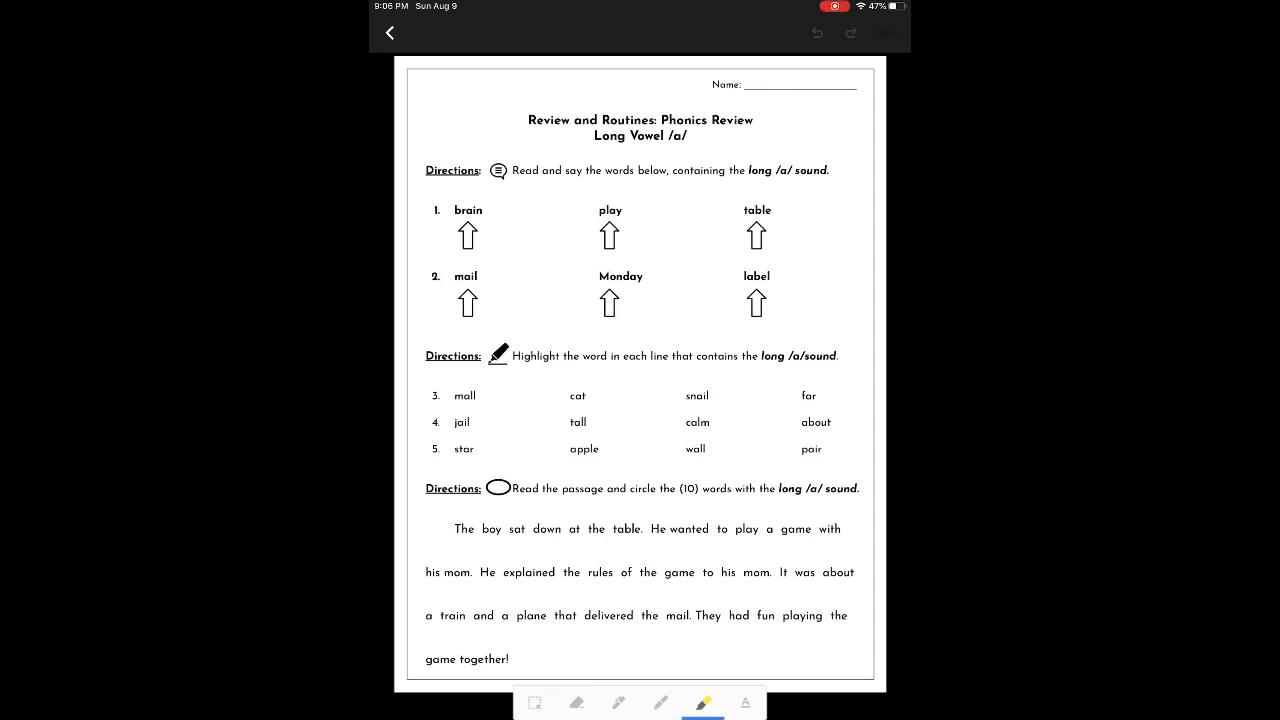
click(745, 703)
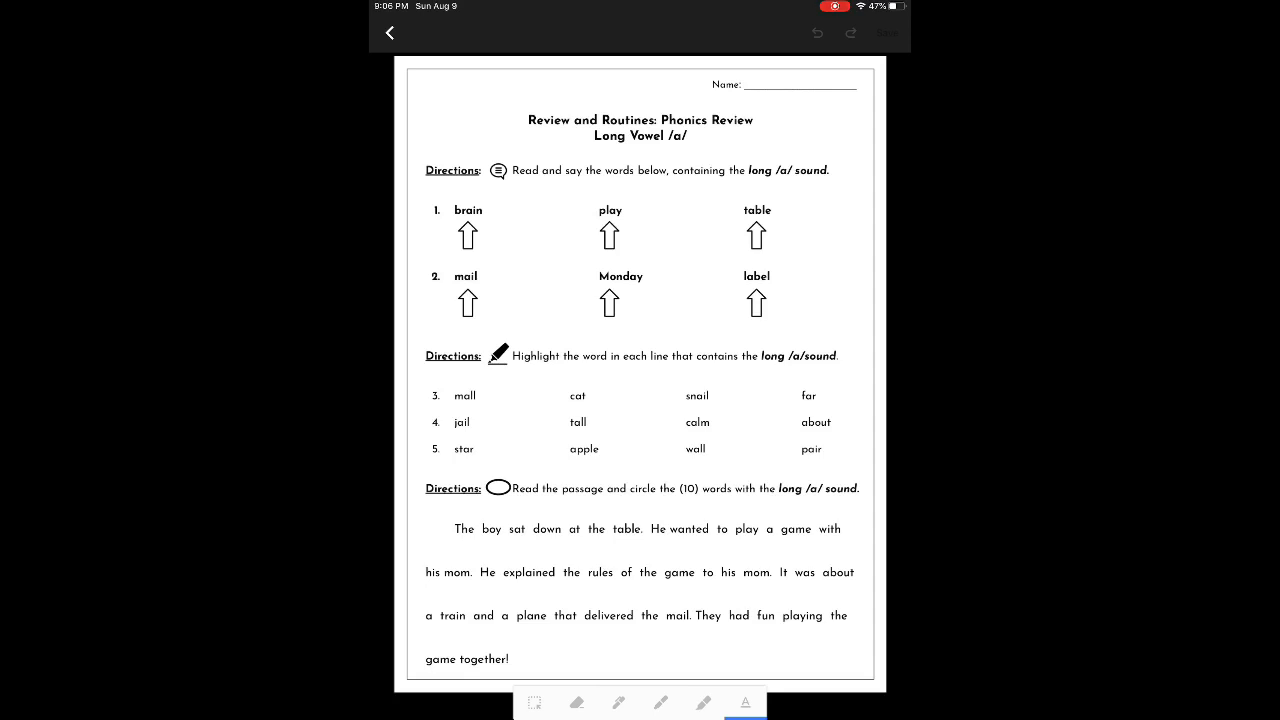
click(805, 88)
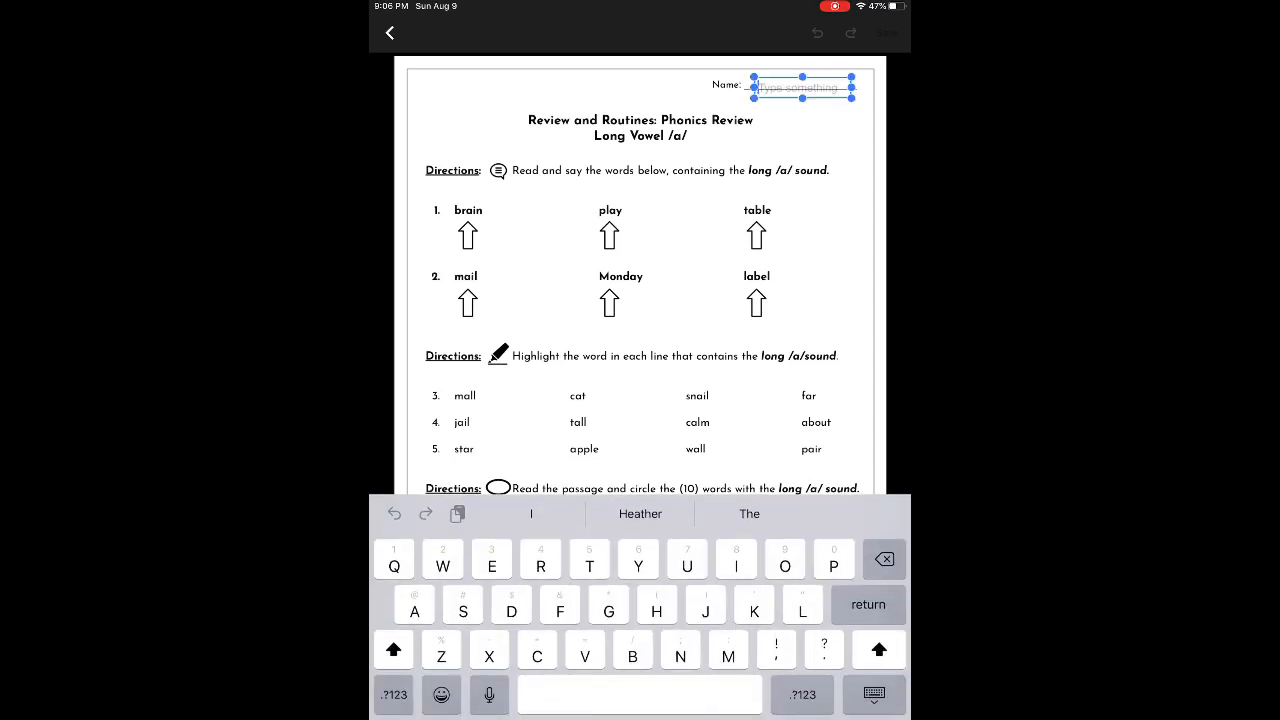
text(N)
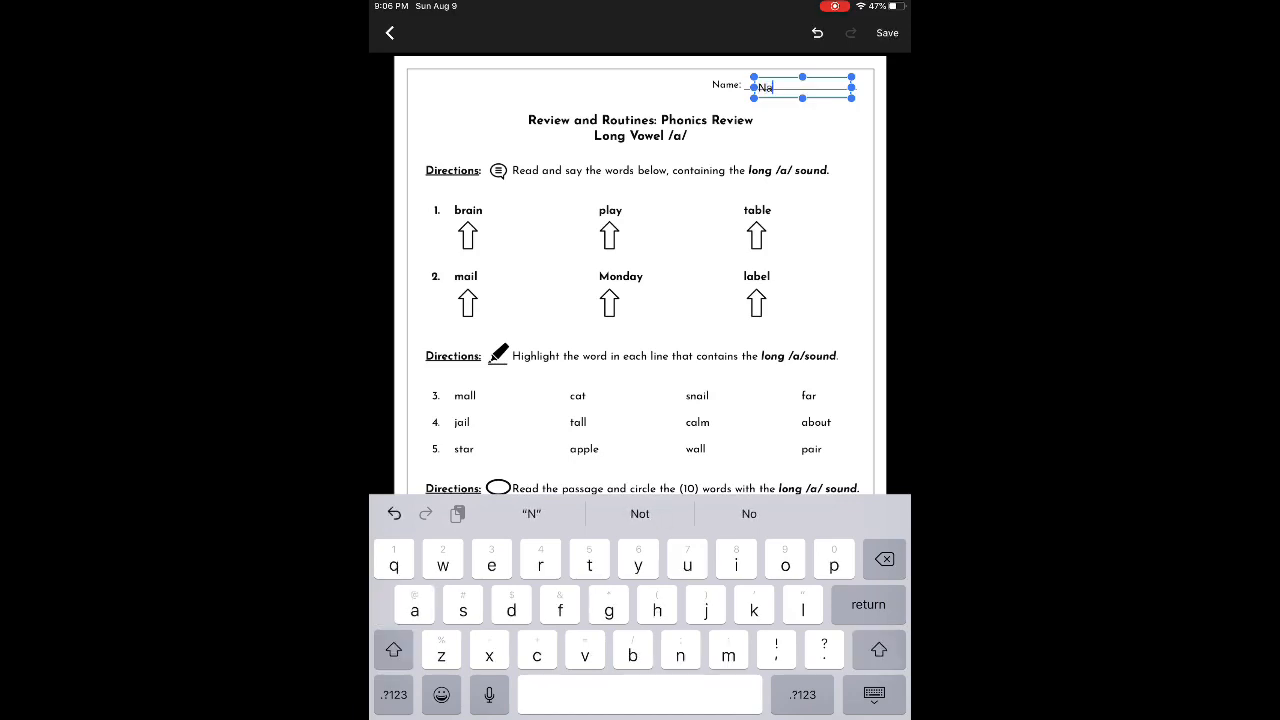
text(me)
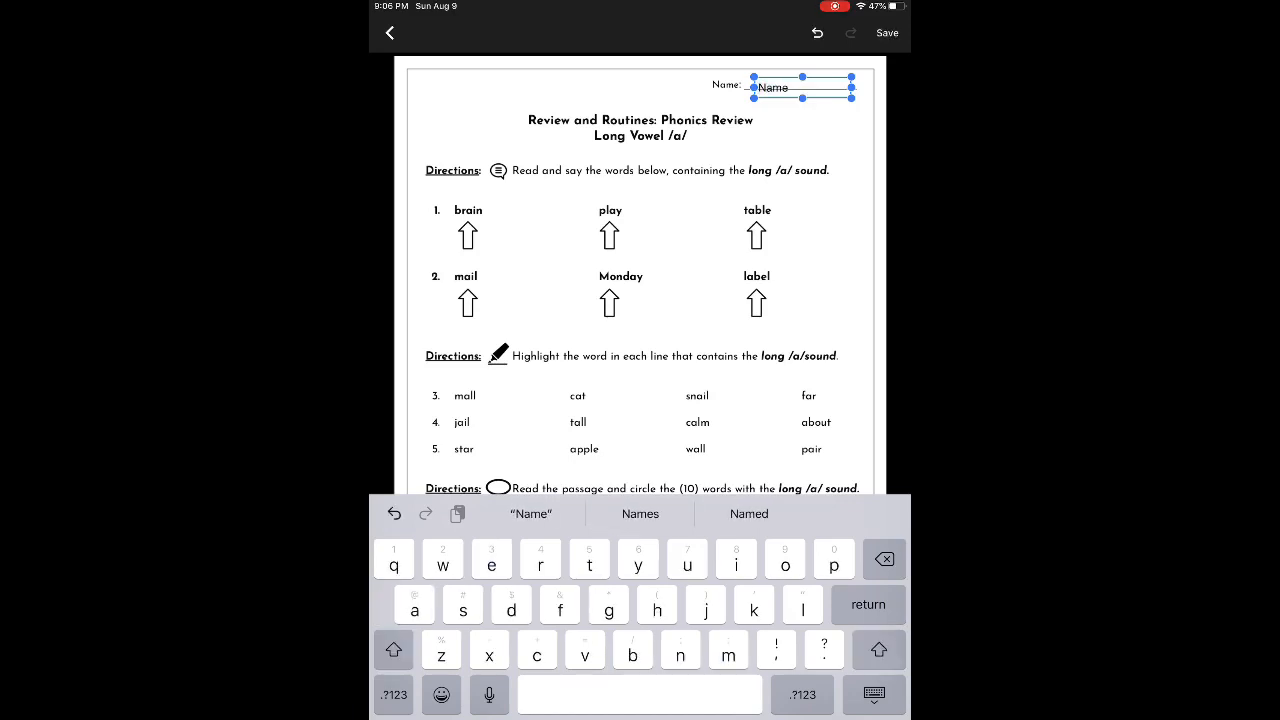
click(773, 88)
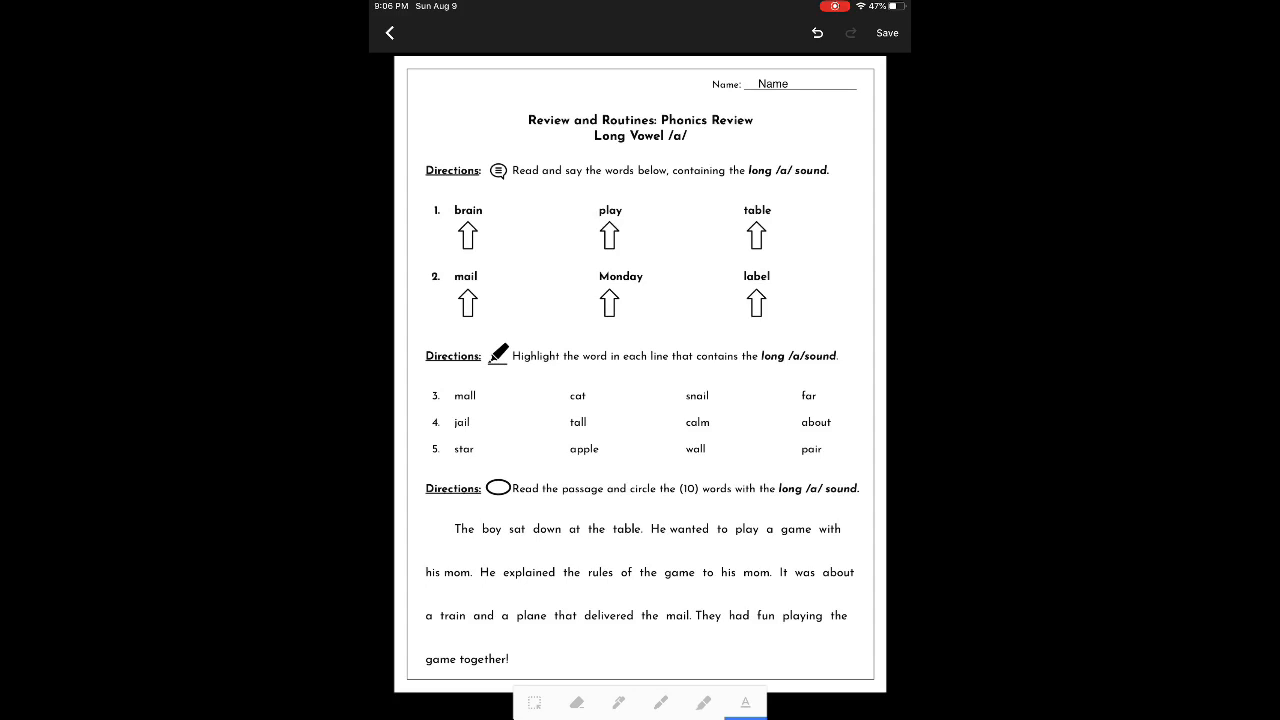
Set the highlighter to the thickest green and highlight 'snail', undoing and retrying as needed.
click(702, 703)
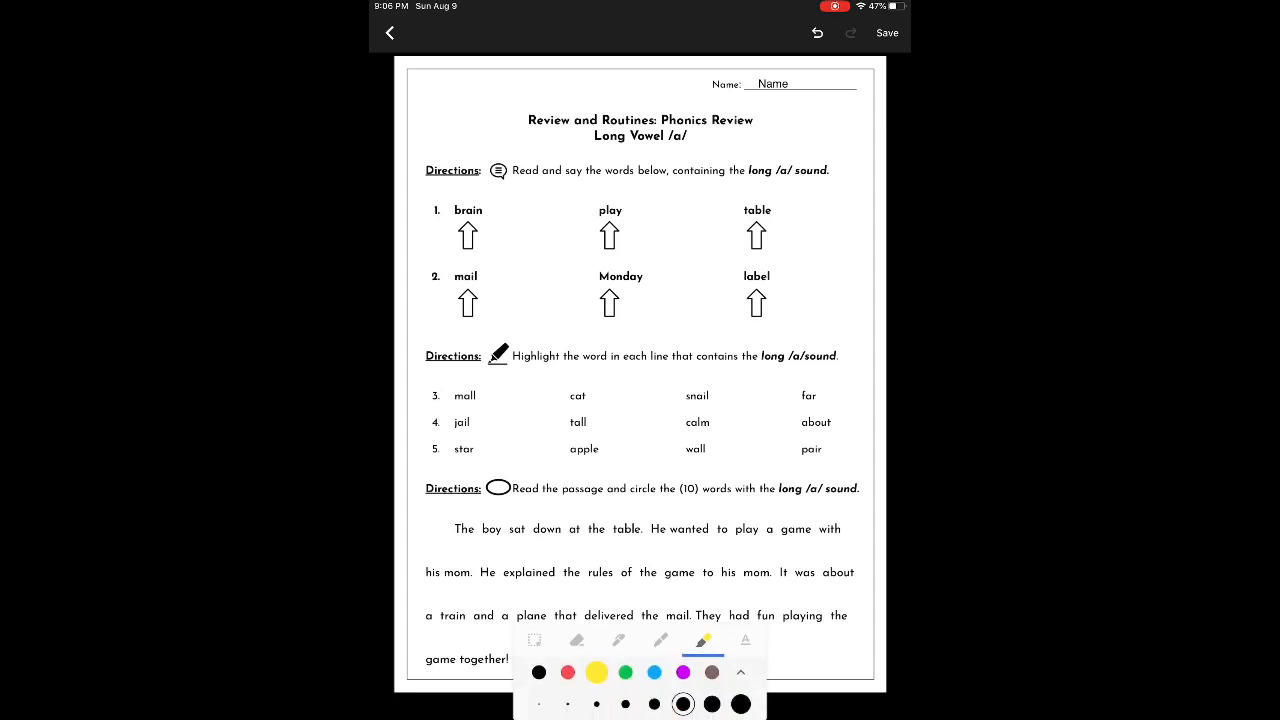
click(740, 704)
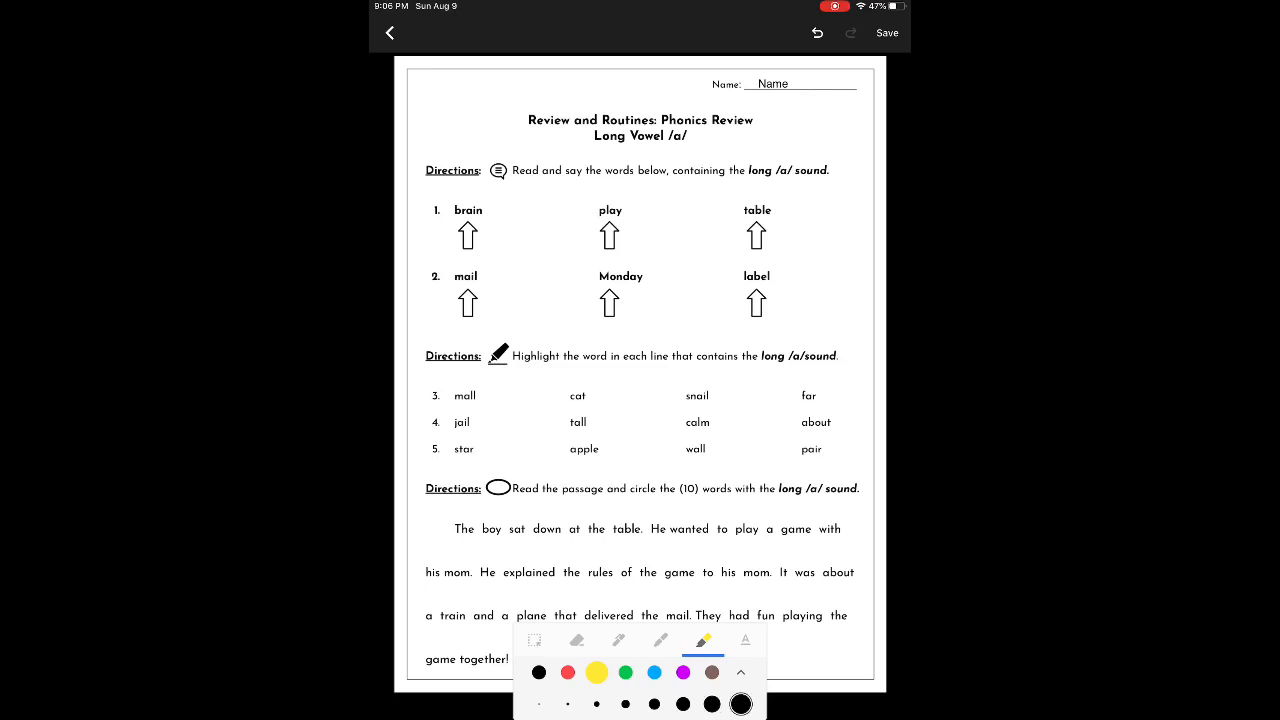
click(625, 672)
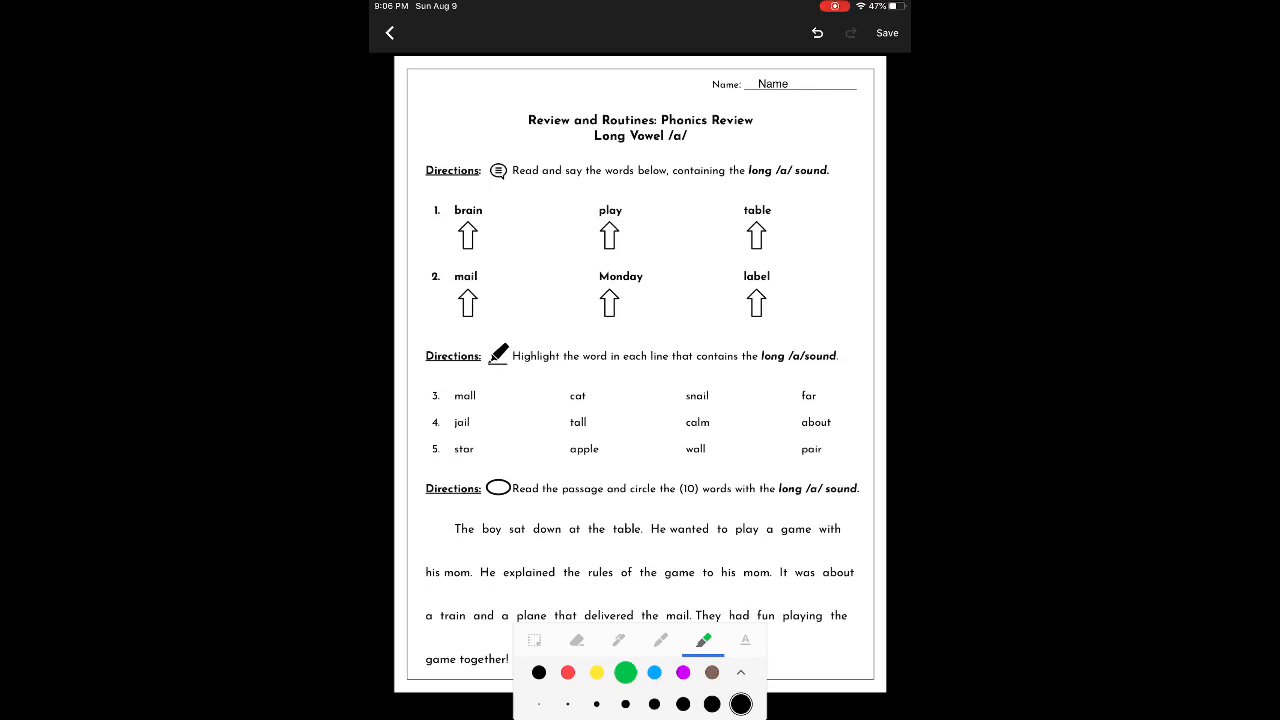
click(740, 672)
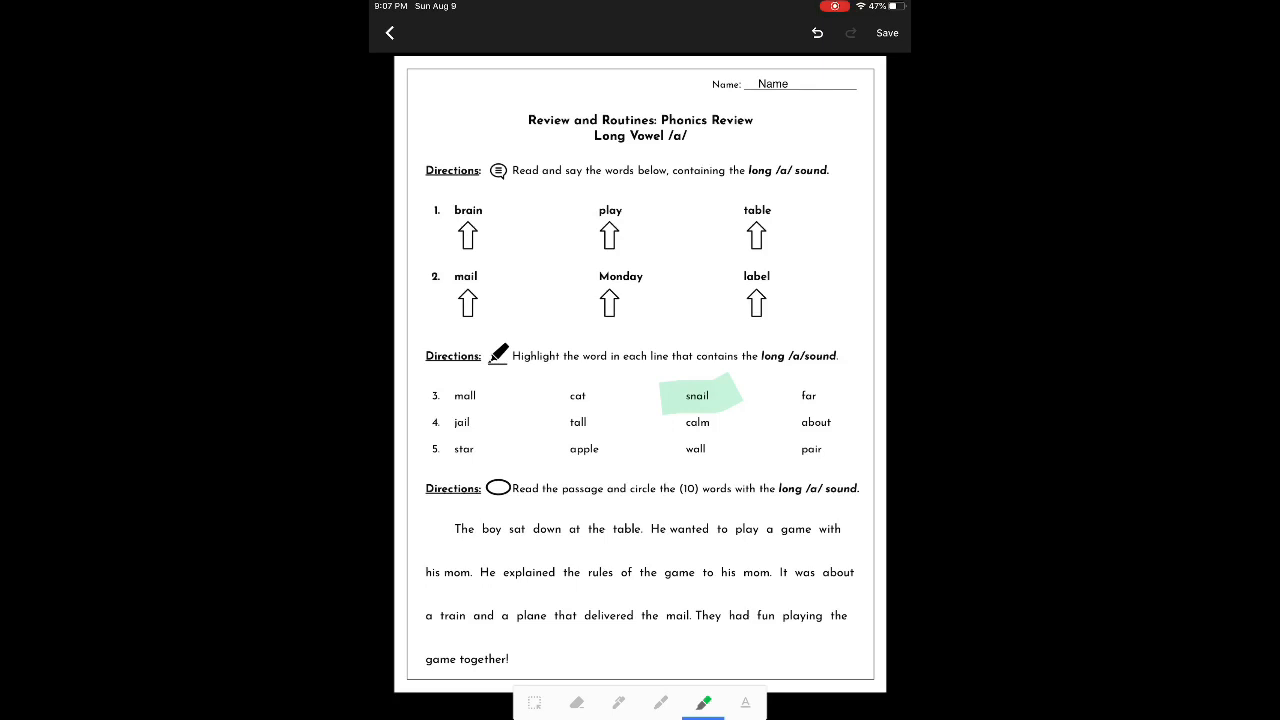
click(817, 33)
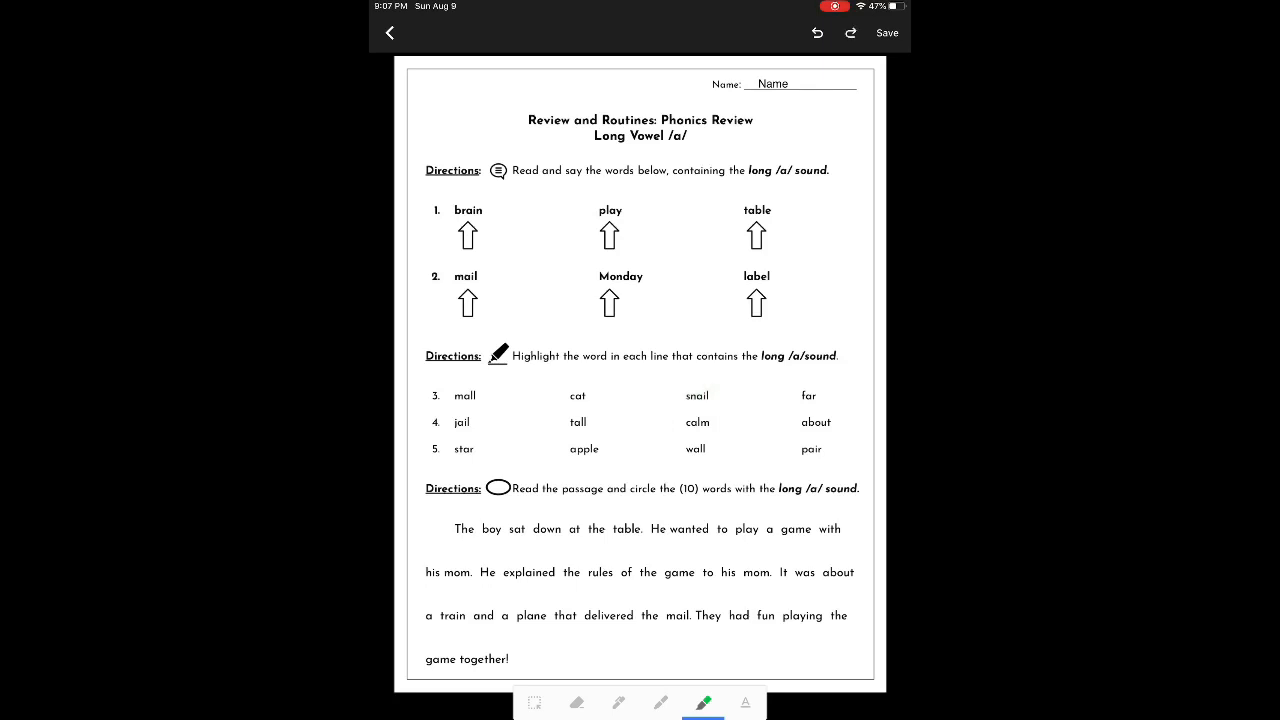
click(703, 641)
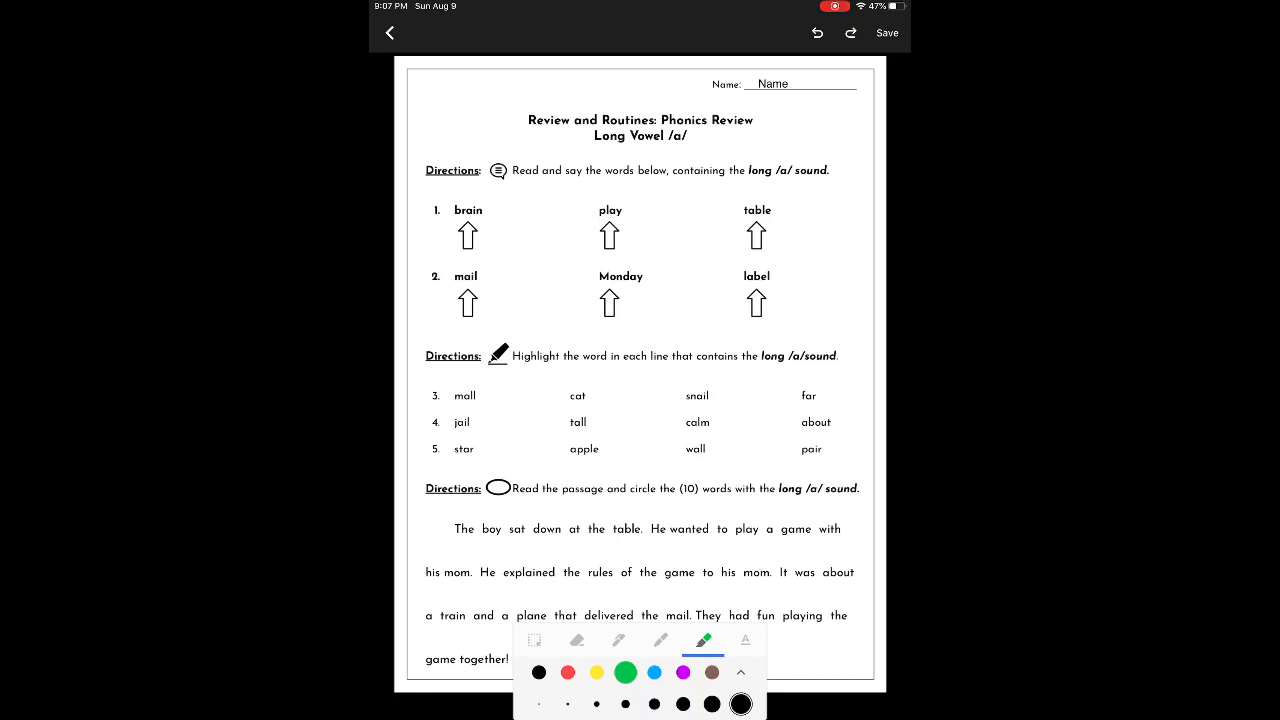
click(711, 704)
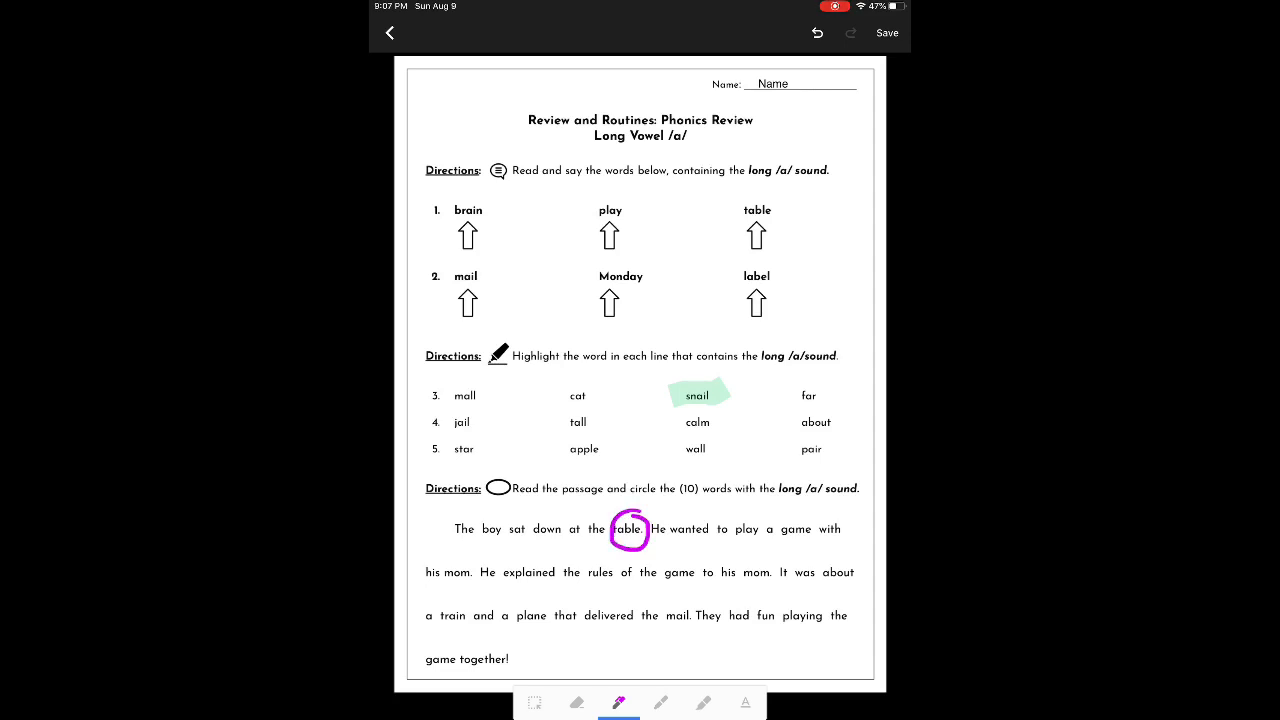
Undo the last annotation while circling 'table' in purple in the passage.
click(817, 33)
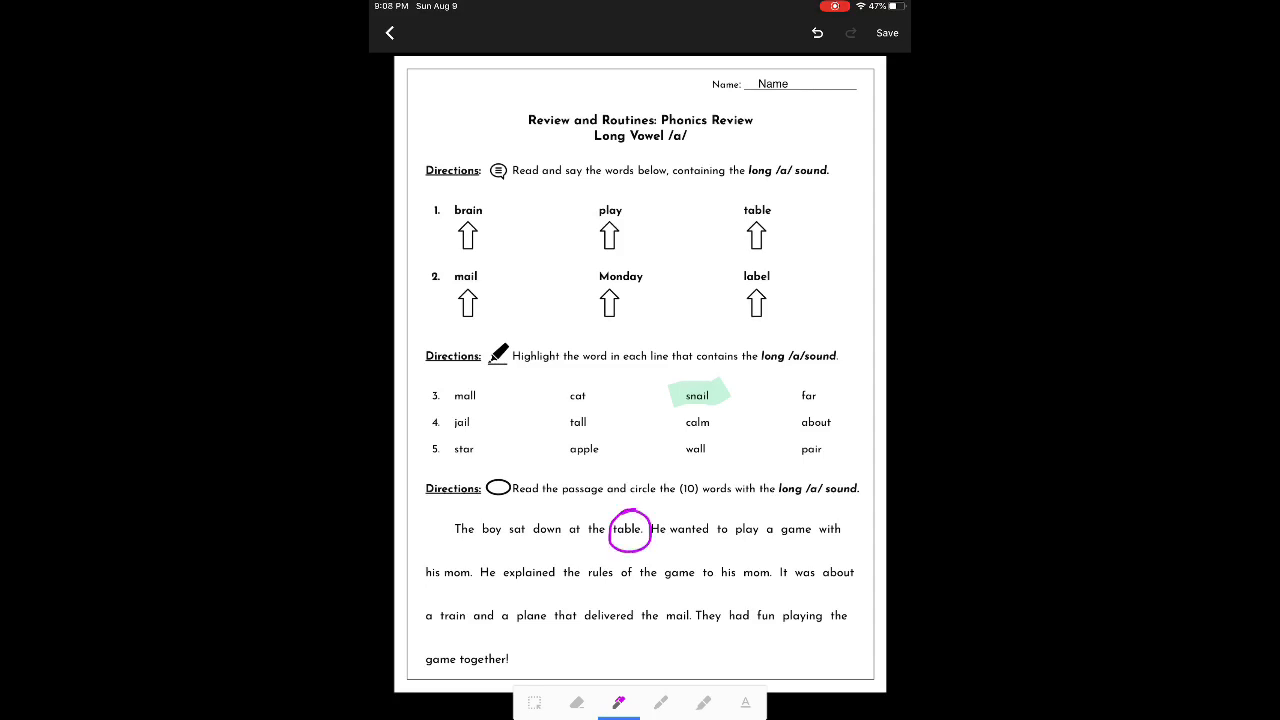
Save the annotated worksheet as 'Edited - Long A.pdf' and close the viewer.
click(886, 33)
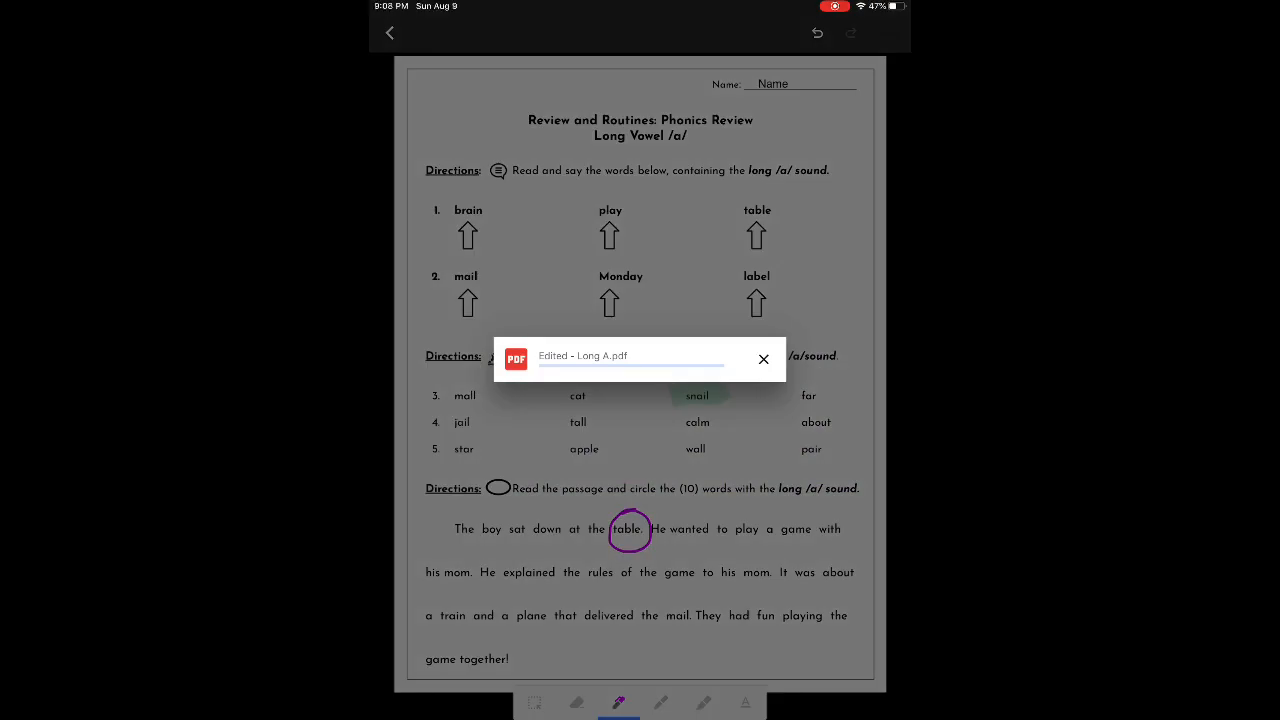
click(763, 359)
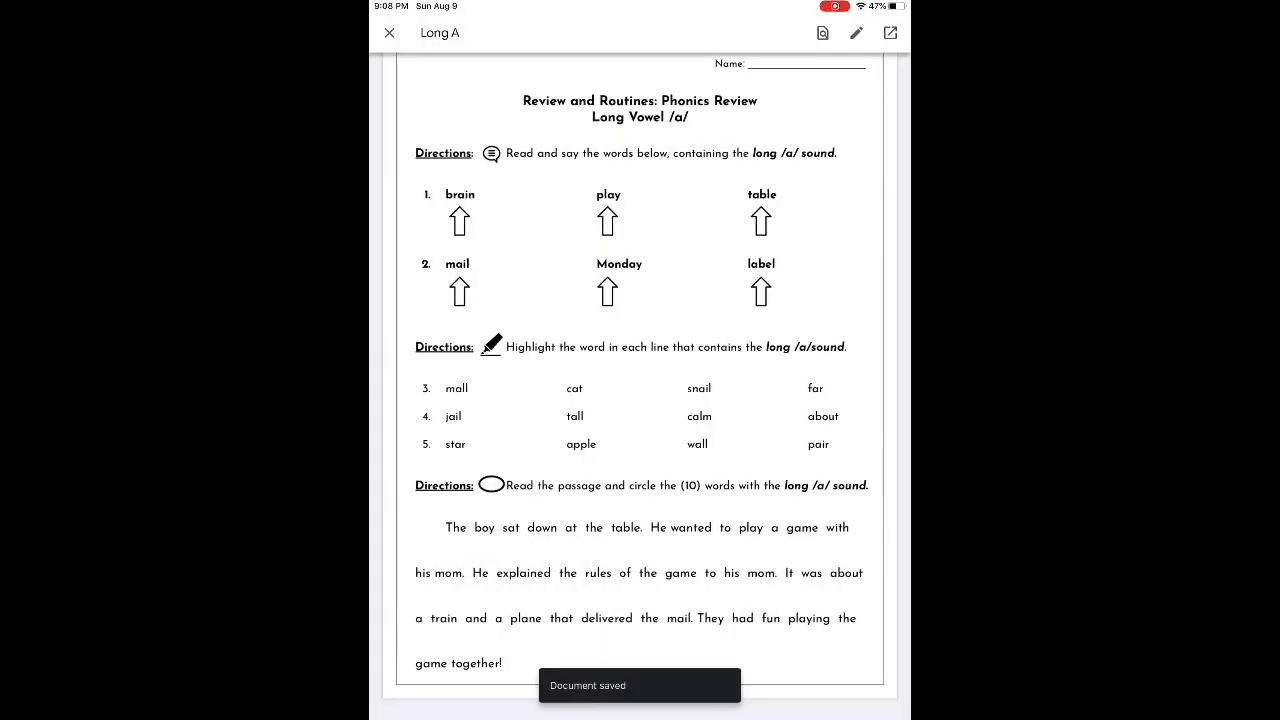
click(389, 32)
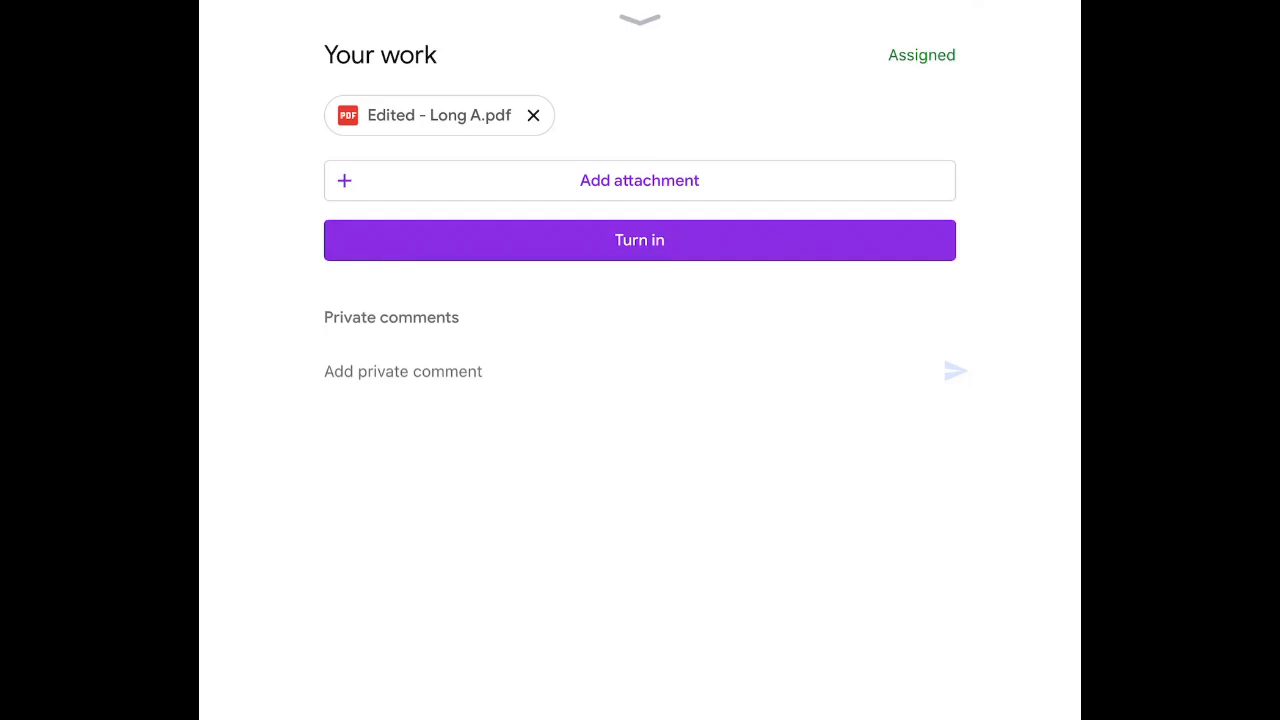
Preview Edited - Long A.pdf, then turn in Long A Practice and confirm.
click(434, 115)
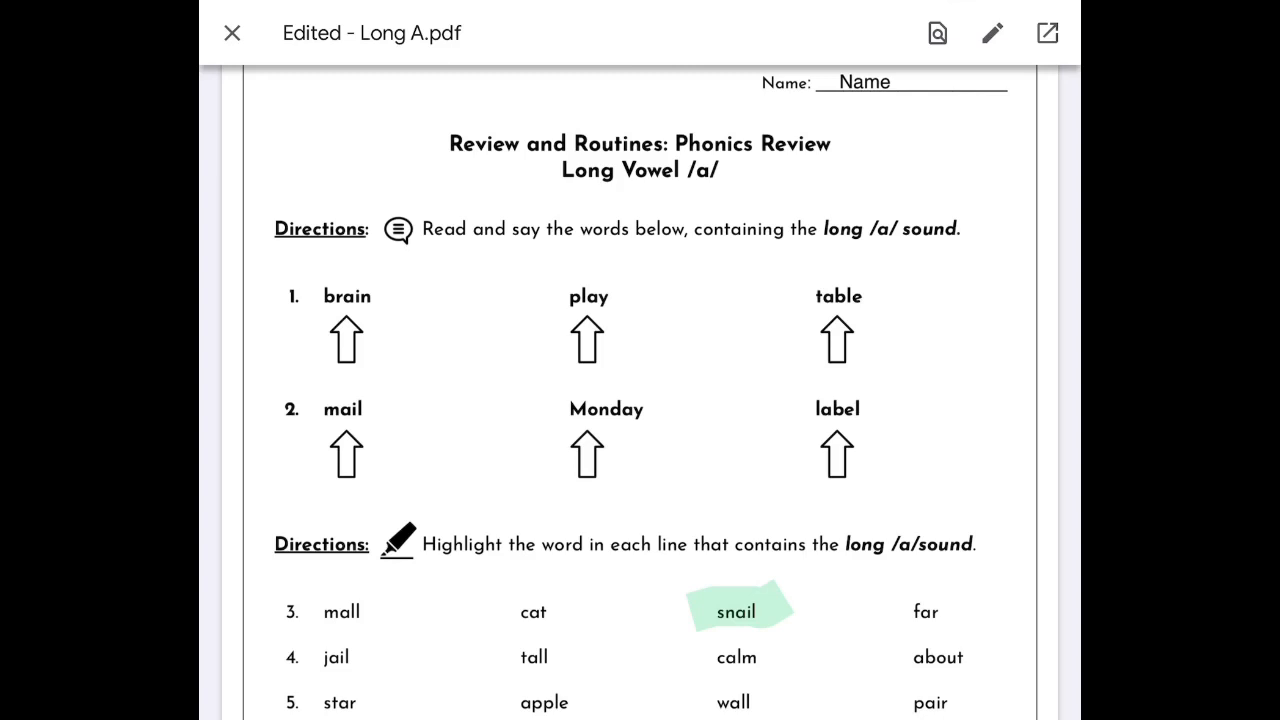
click(232, 32)
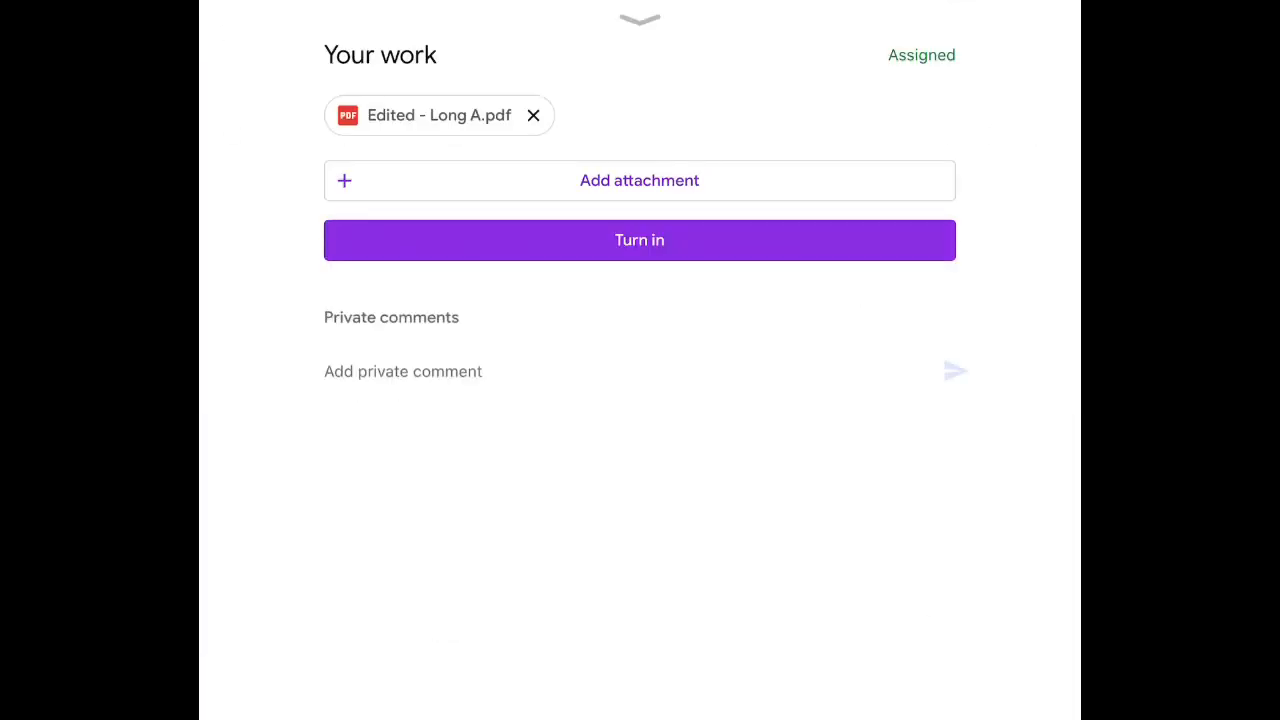
click(639, 240)
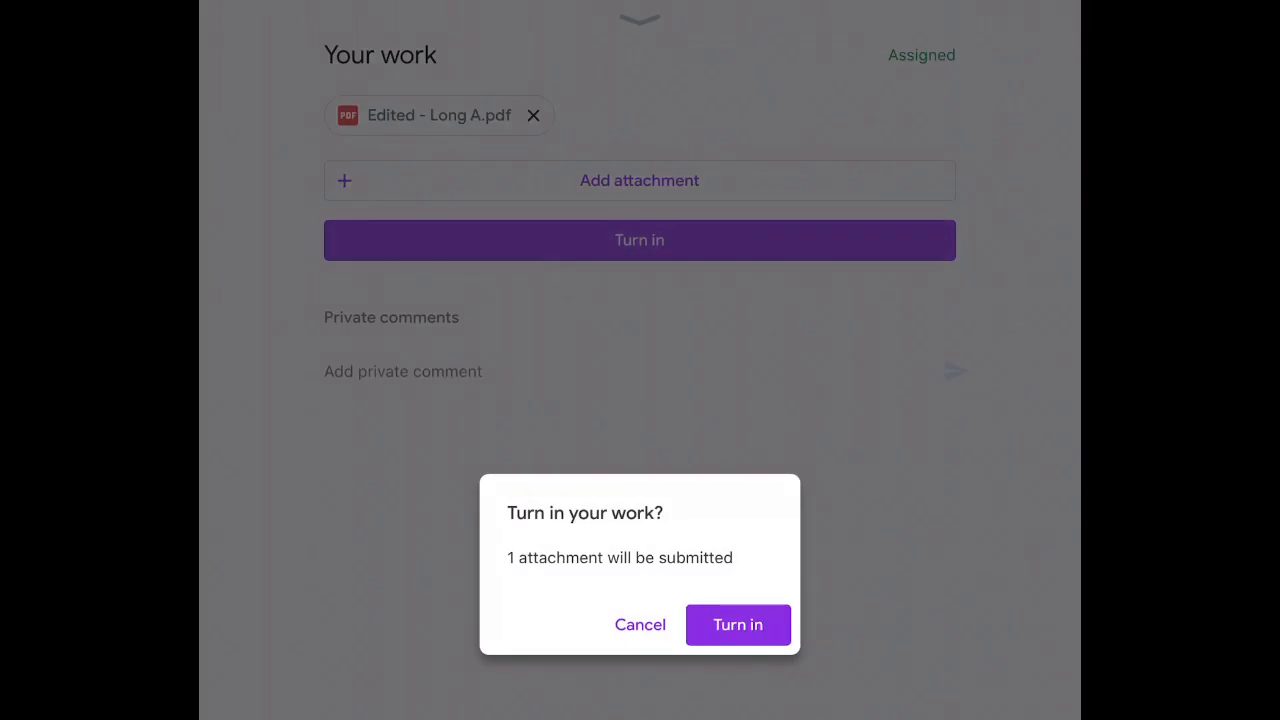
click(639, 624)
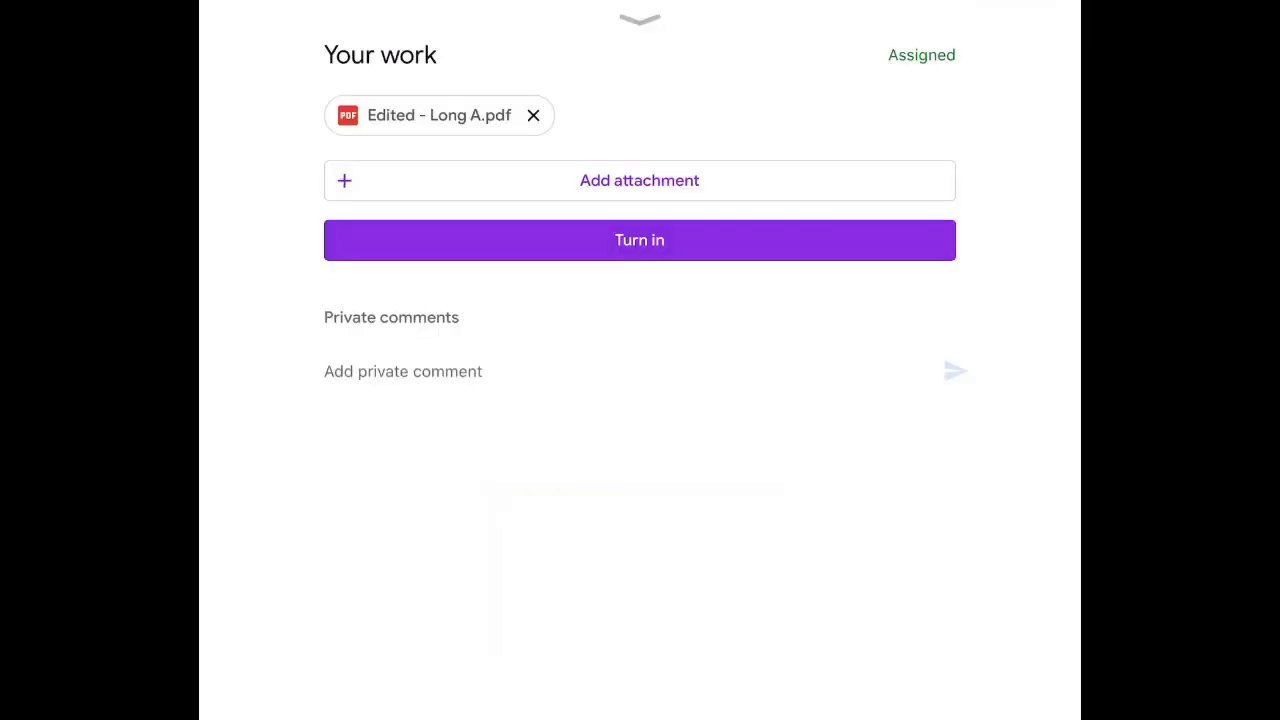
click(639, 240)
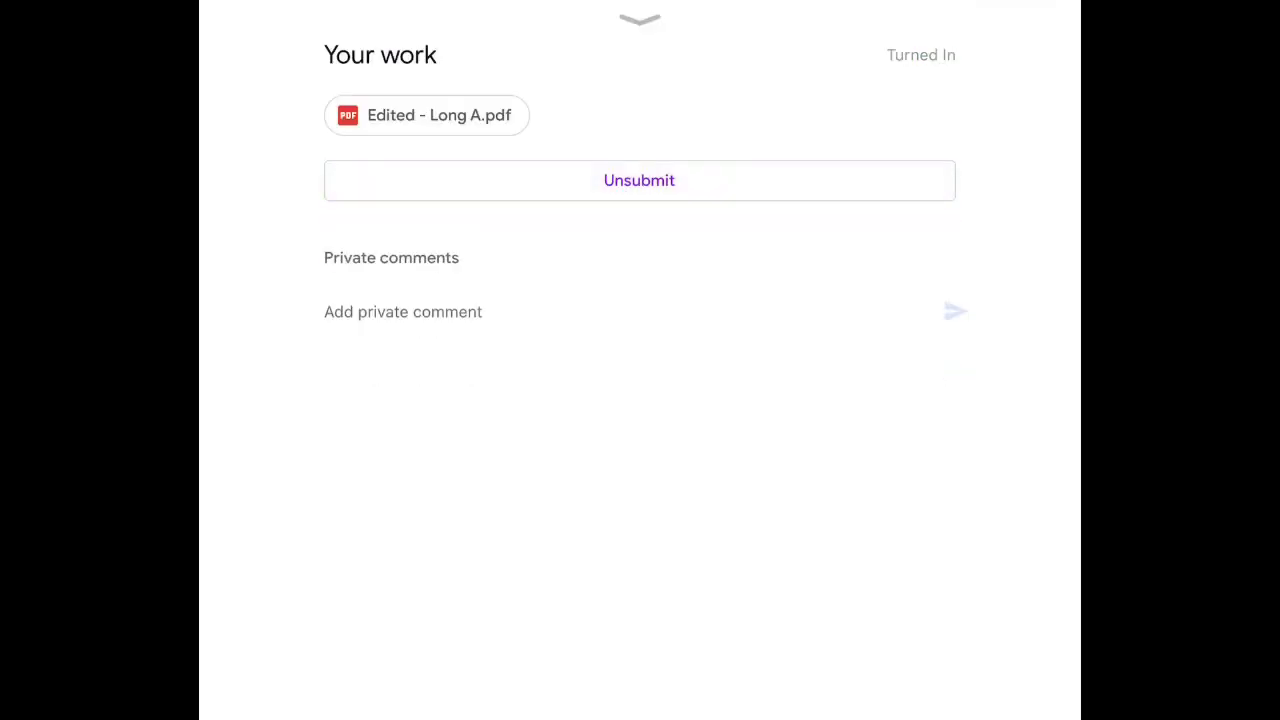